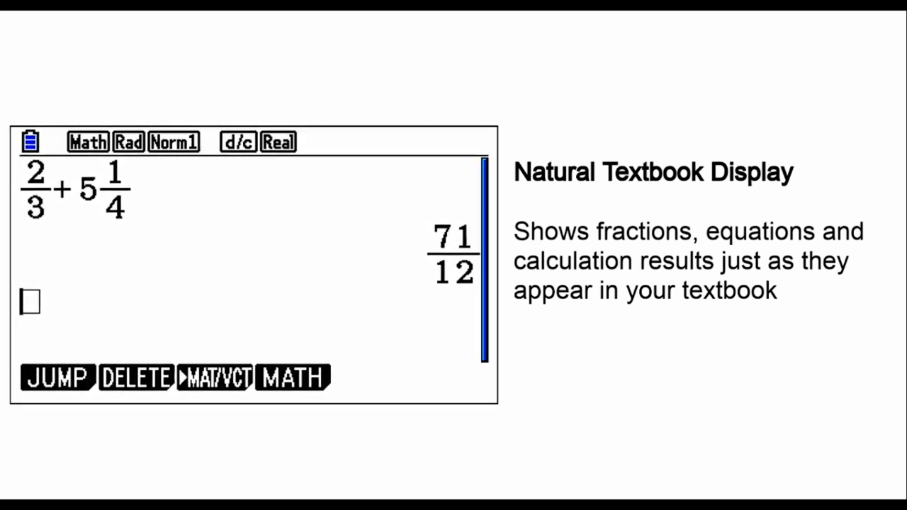
- Leave the evaluated 2/3 + 5 1/4 result (71/12) and show the Main Menu app icons
{"action": "key", "text": "menu"}
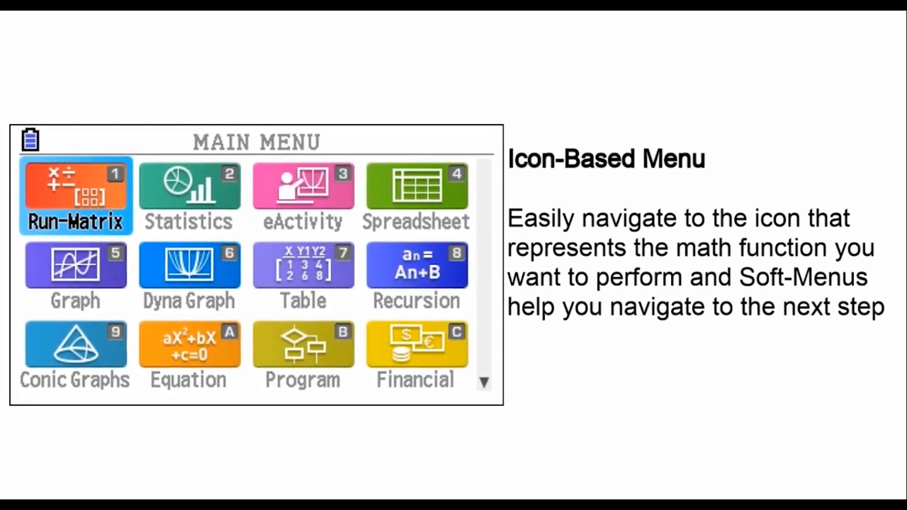